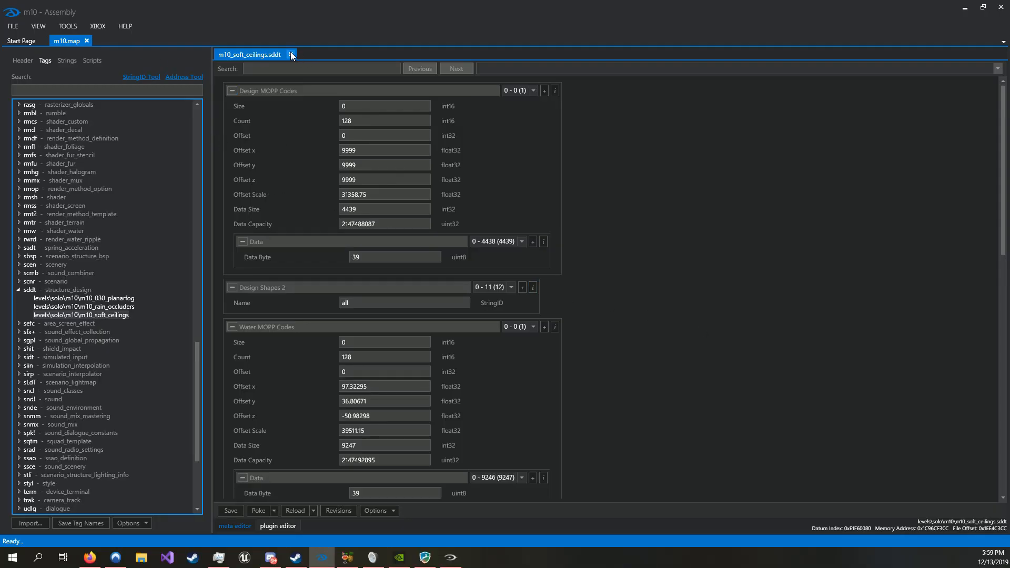
# - Close the current map and select m10.map in the haloreach maps folder
pyautogui.click(290, 54)
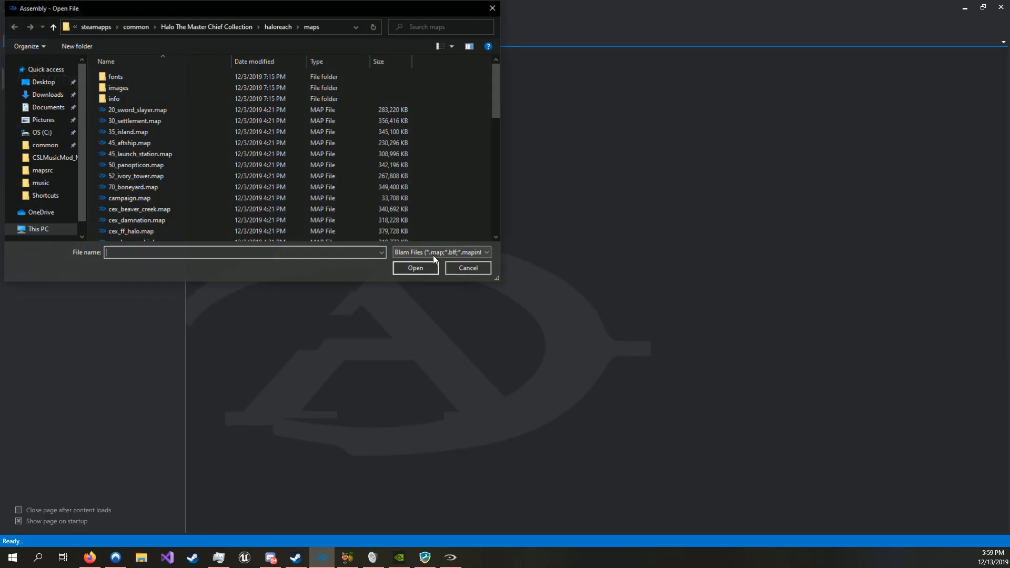
pyautogui.scroll(-3)
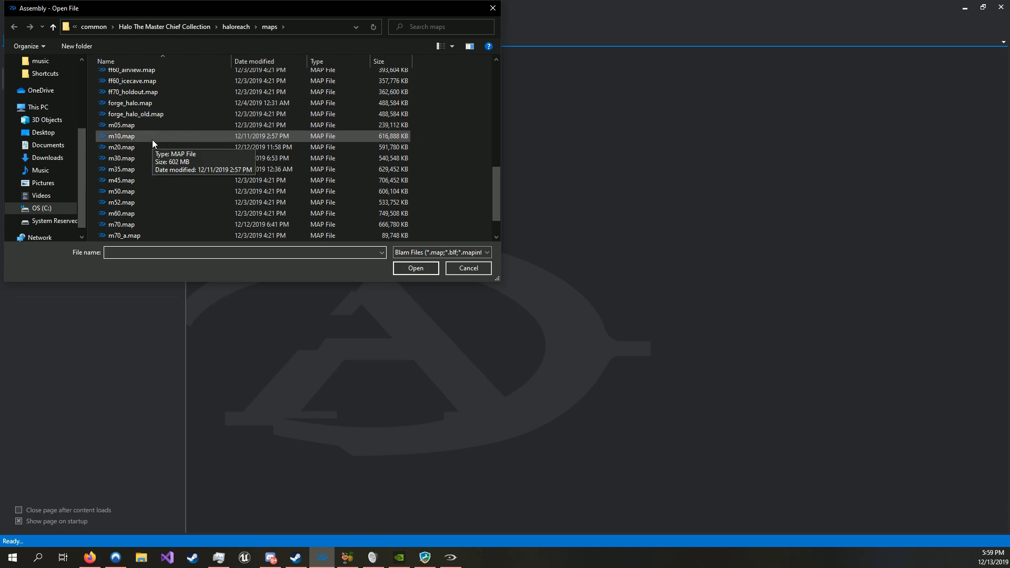
pyautogui.click(121, 136)
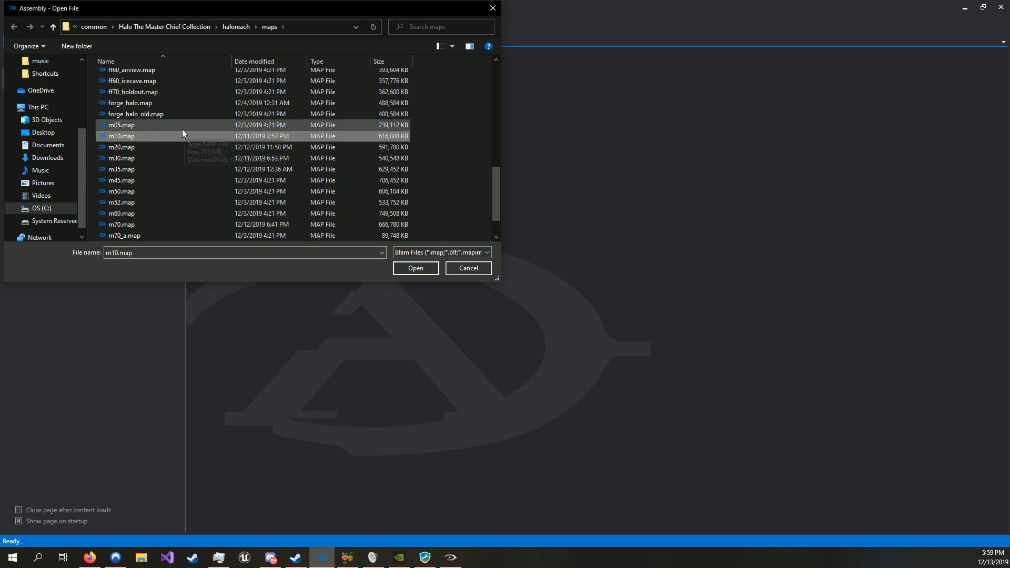
pyautogui.moveTo(248, 129)
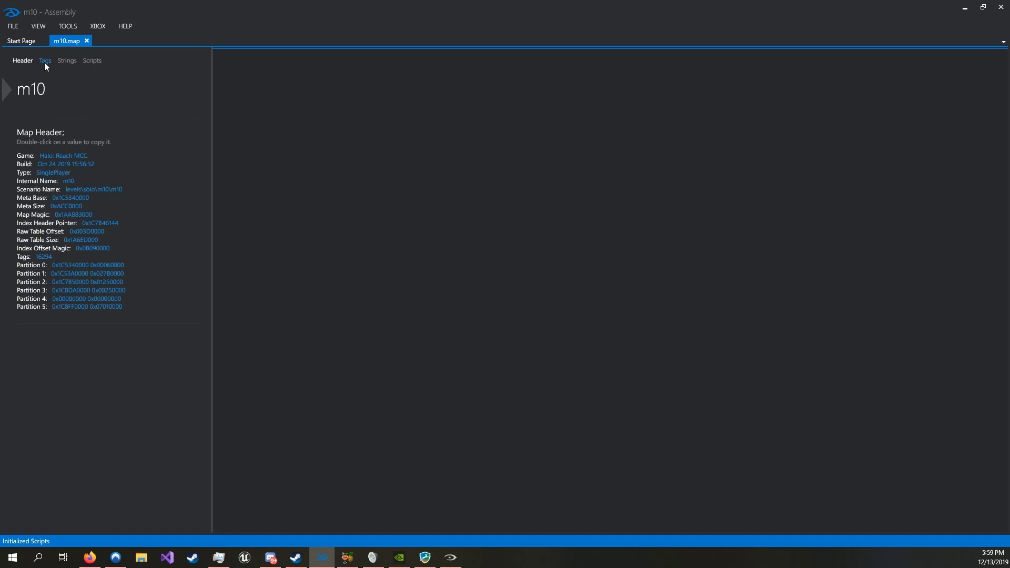
# - Filter the Tags list by 'sddt' and expand the sddt structure_design group
pyautogui.click(44, 60)
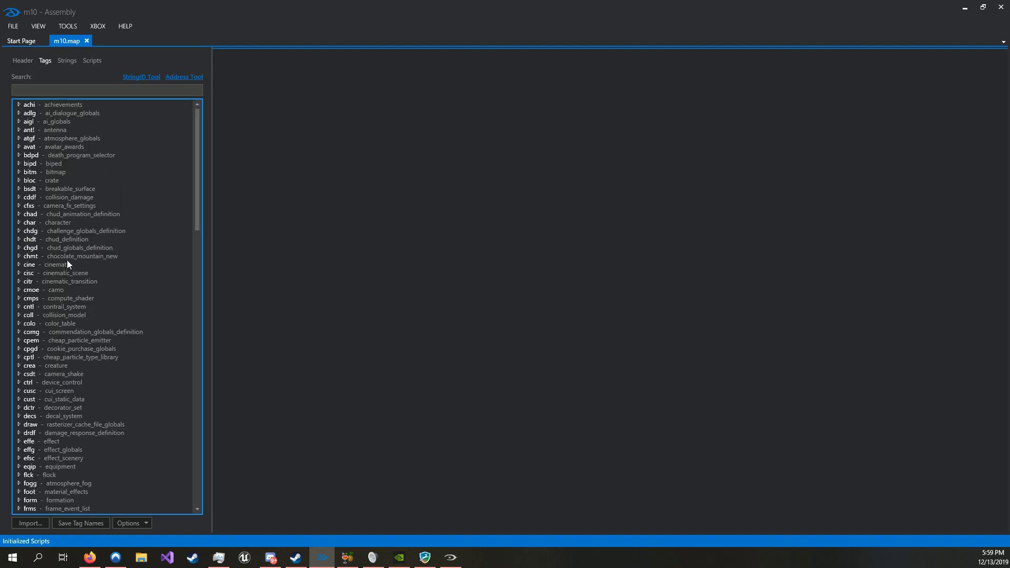
pyautogui.write('s')
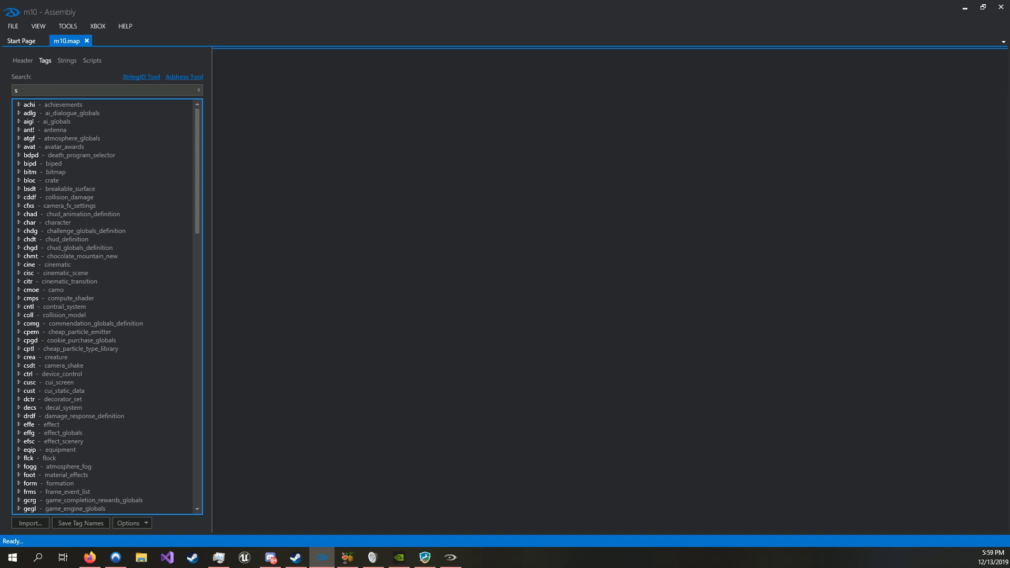
pyautogui.write('ddt')
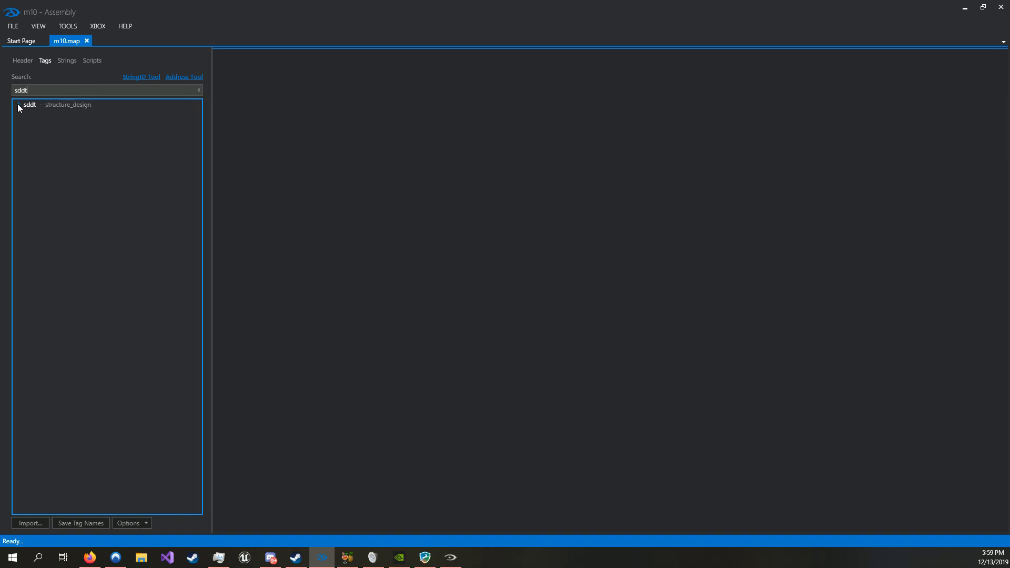
pyautogui.click(19, 106)
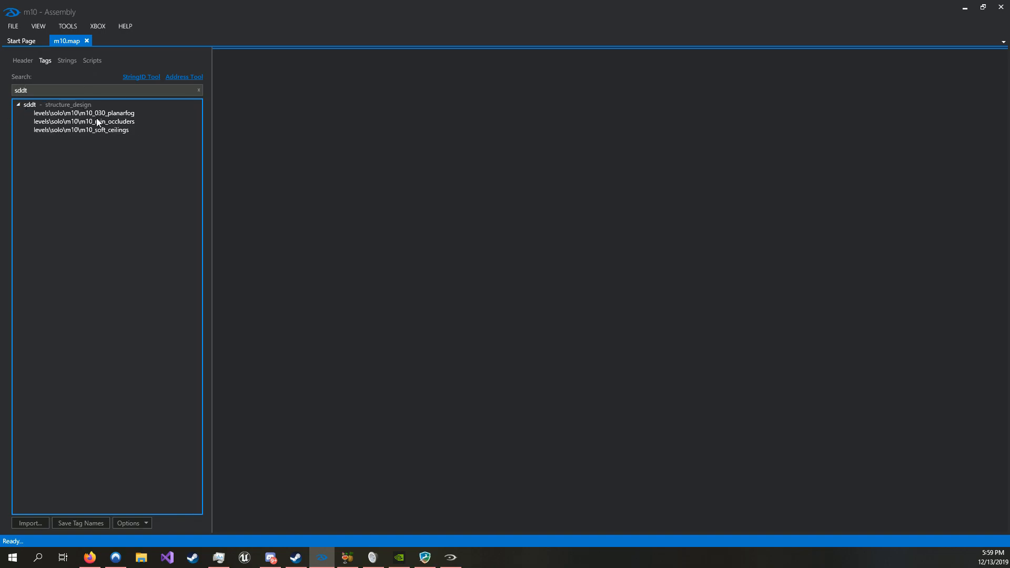
pyautogui.moveTo(82, 130)
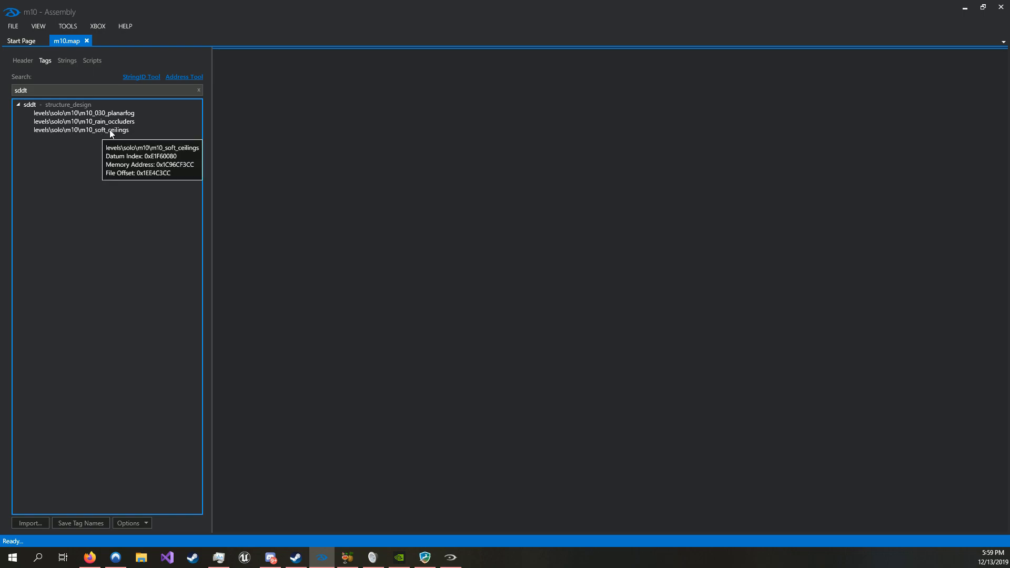
# - Give m10_soft_ceilings Design MOPP offsets 9999, poke them, and switch to Halo MCC
pyautogui.doubleClick(80, 129)
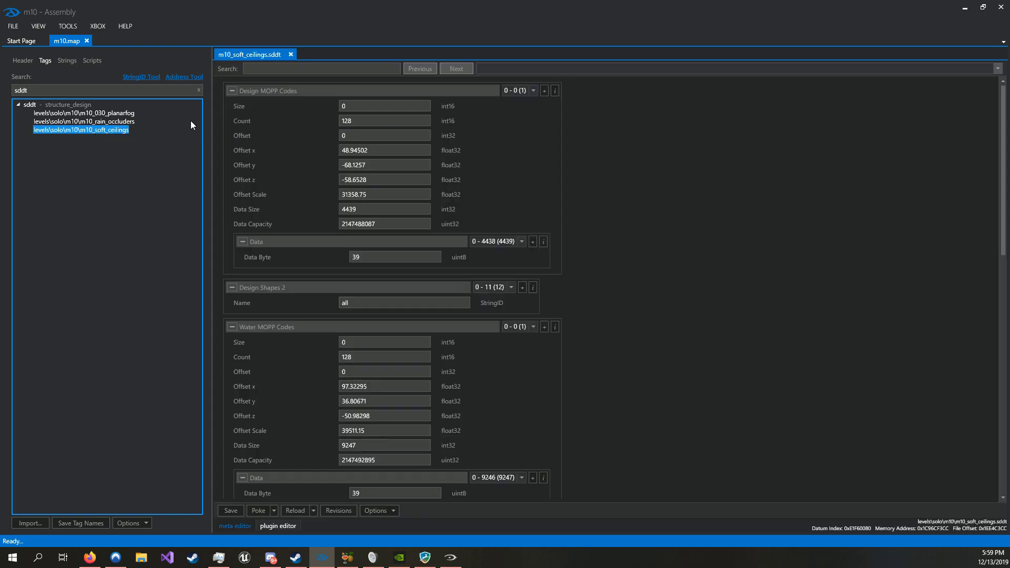
pyautogui.moveTo(376, 159)
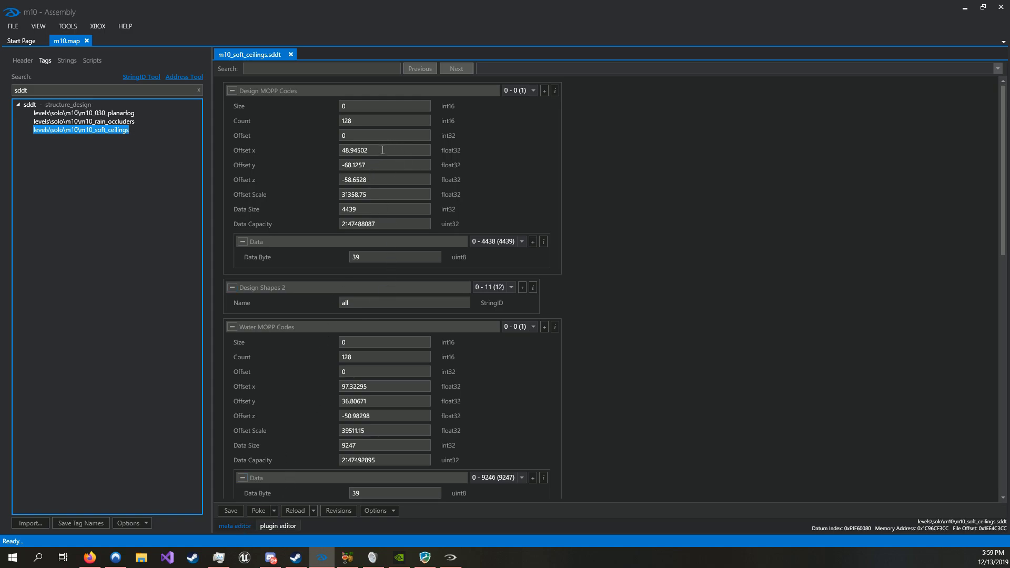
pyautogui.moveTo(247, 169)
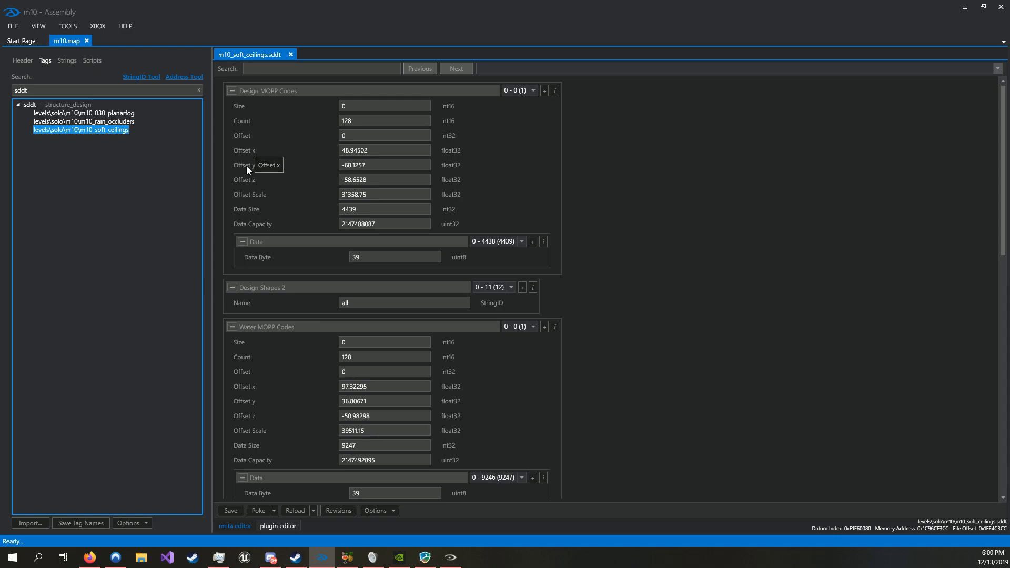
pyautogui.moveTo(407, 169)
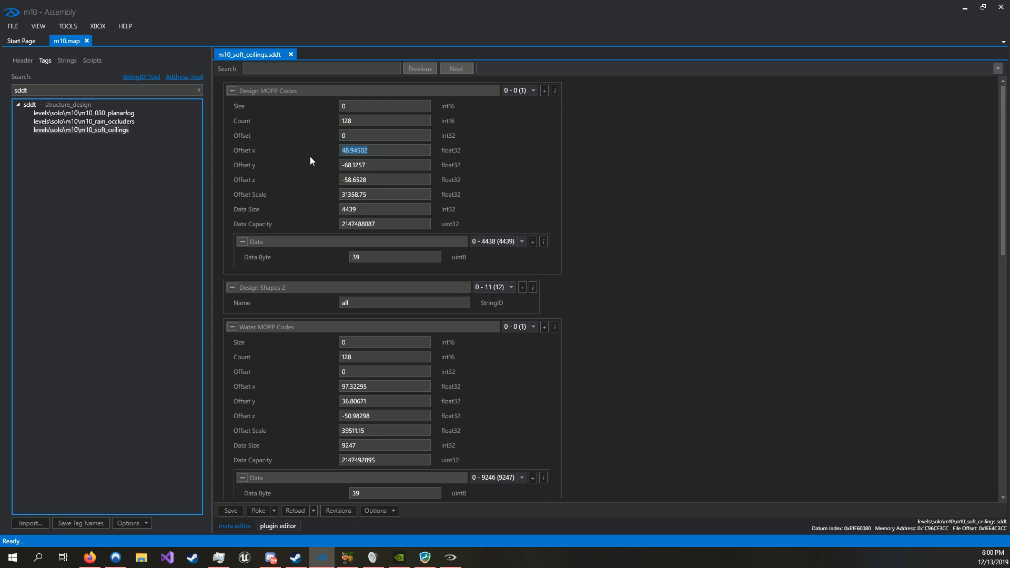
pyautogui.write('9999')
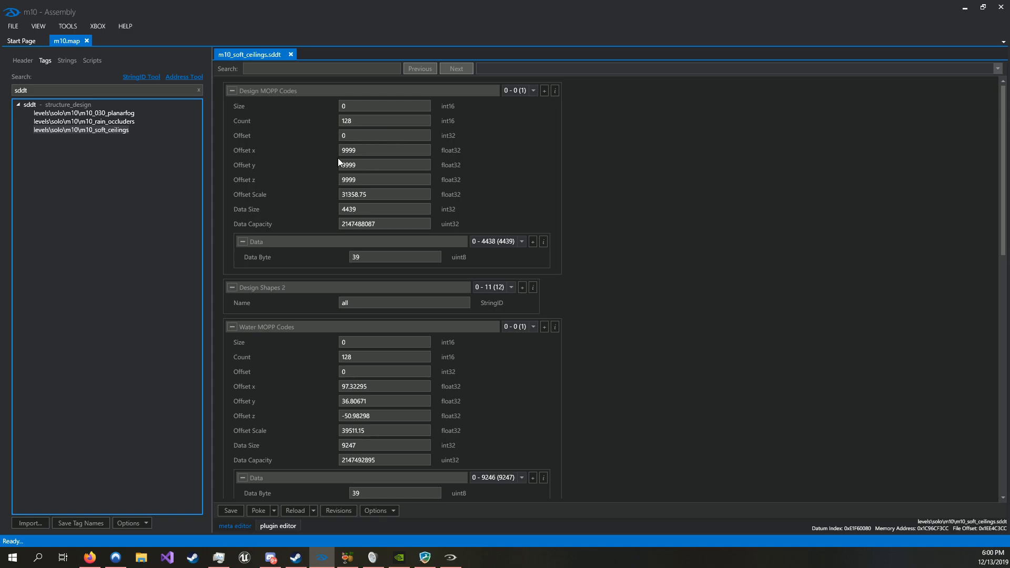
pyautogui.moveTo(269, 213)
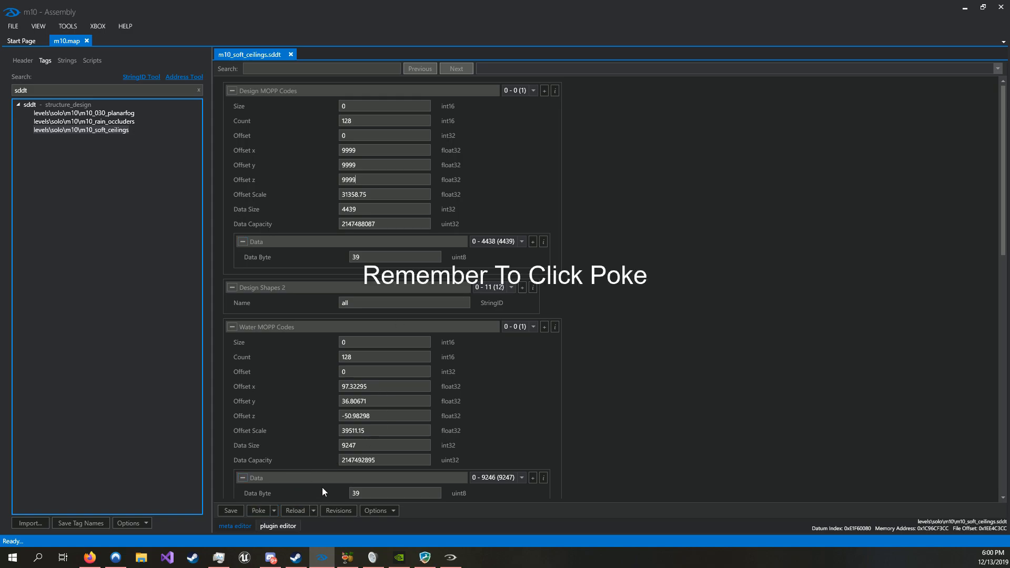
pyautogui.click(258, 510)
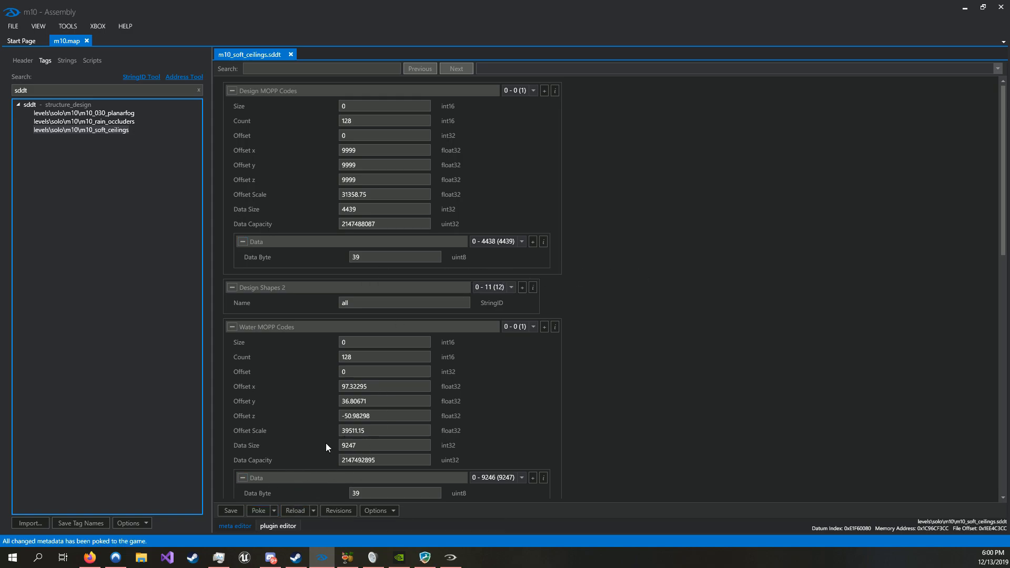
pyautogui.moveTo(451, 556)
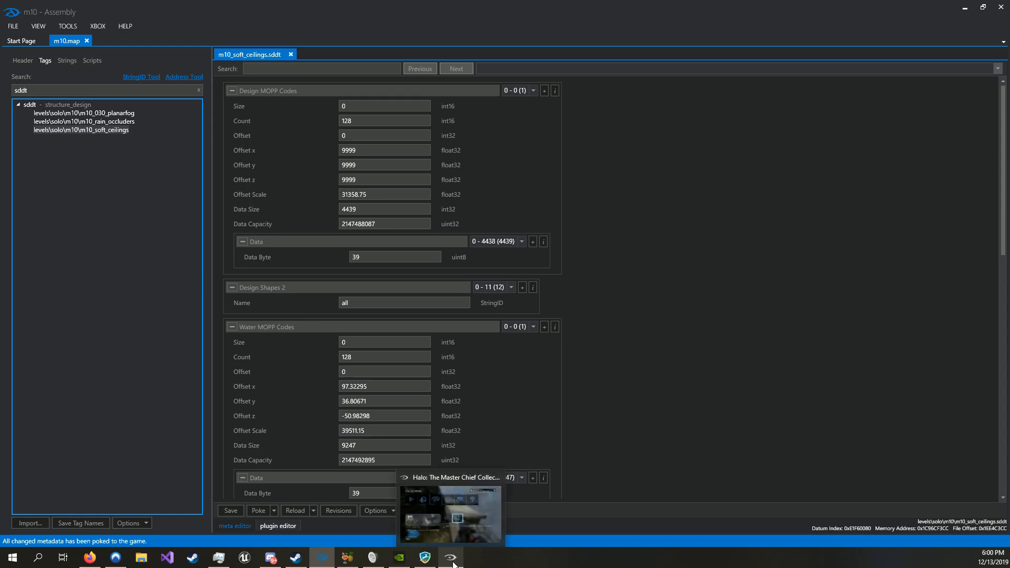
pyautogui.click(451, 514)
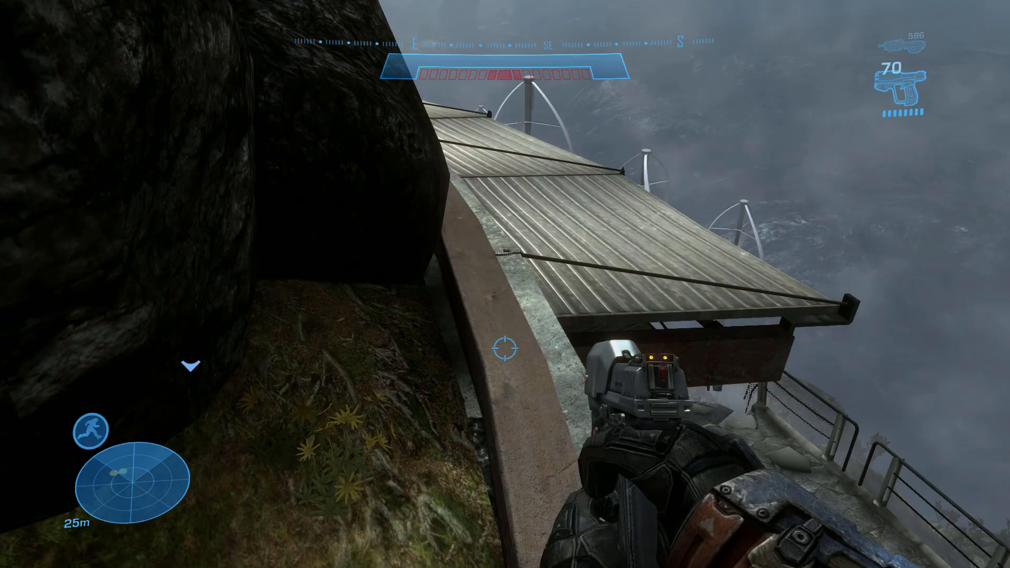